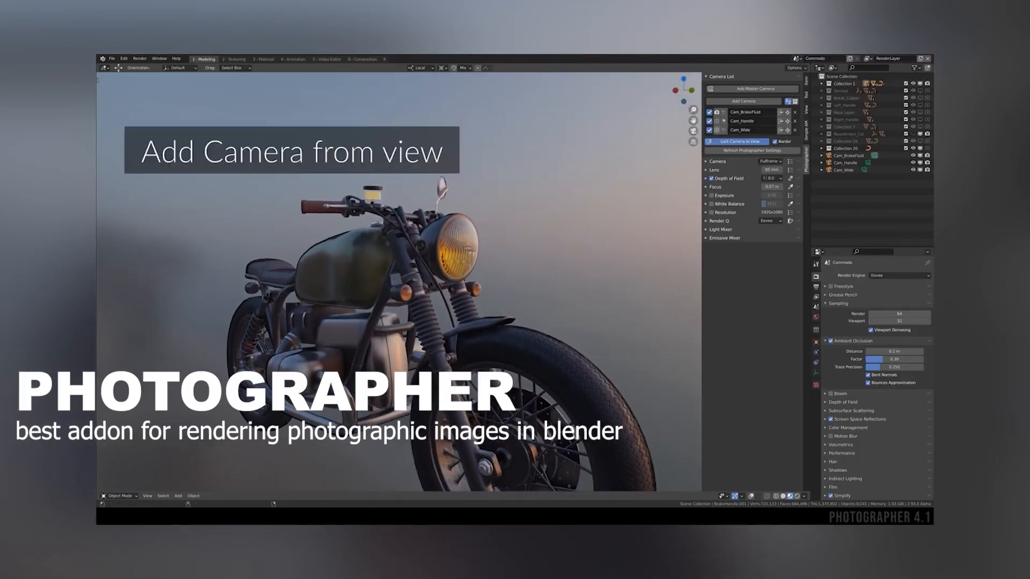
- Add a camera from the current view, apply a camera body preset and lengthen its focal length
left_click(743, 101)
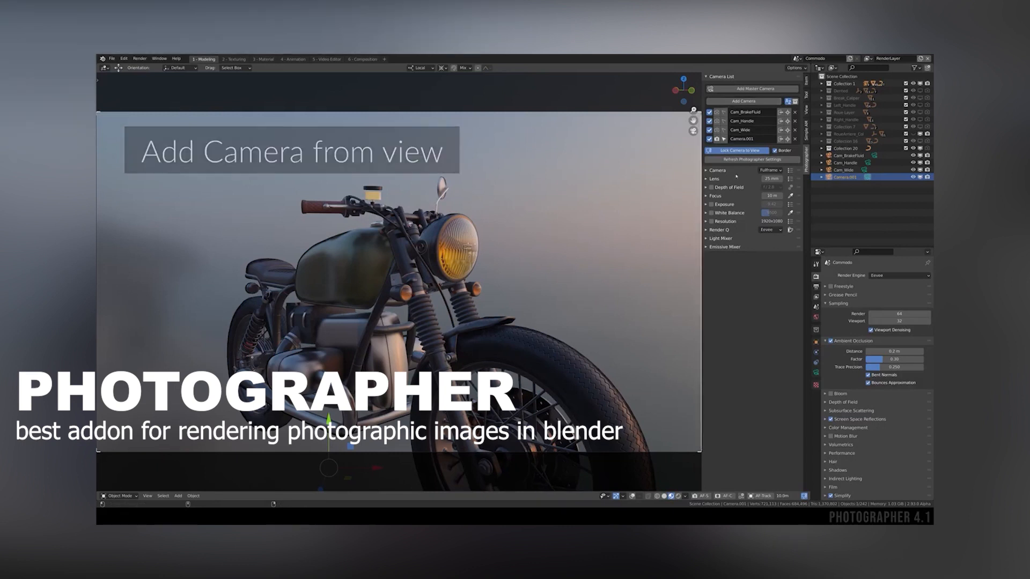
left_click(767, 170)
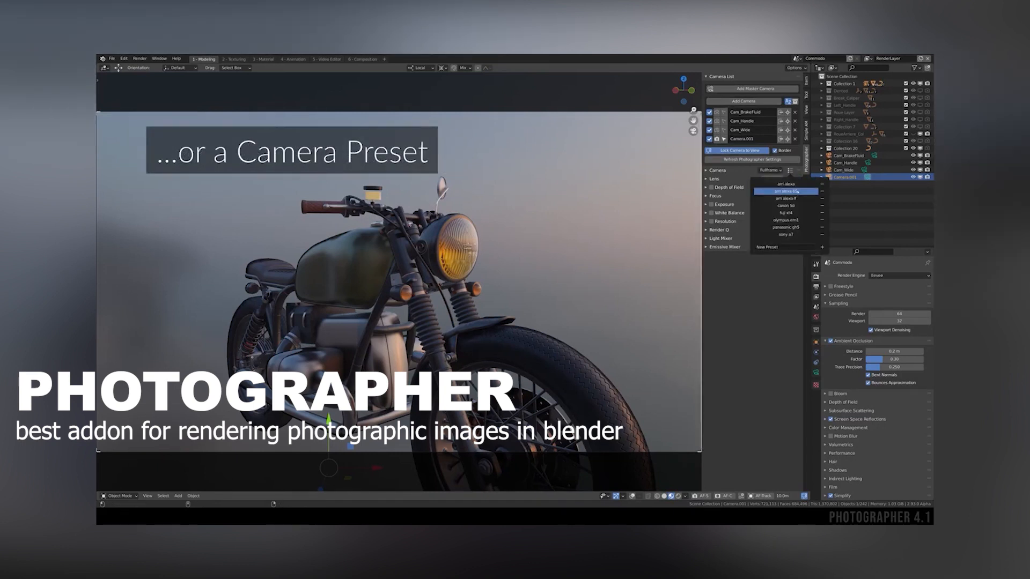
left_click(788, 191)
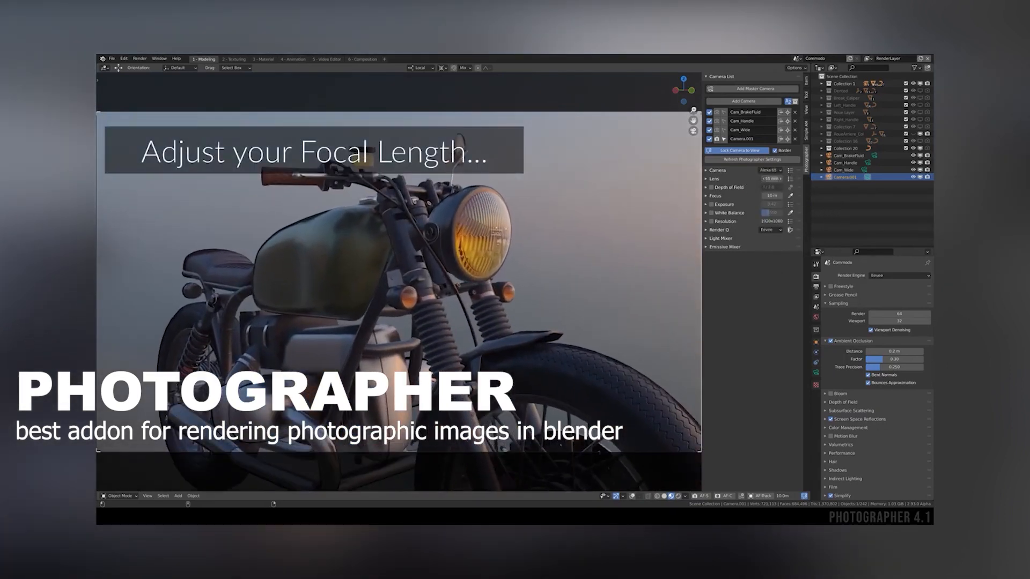
left_click(791, 178)
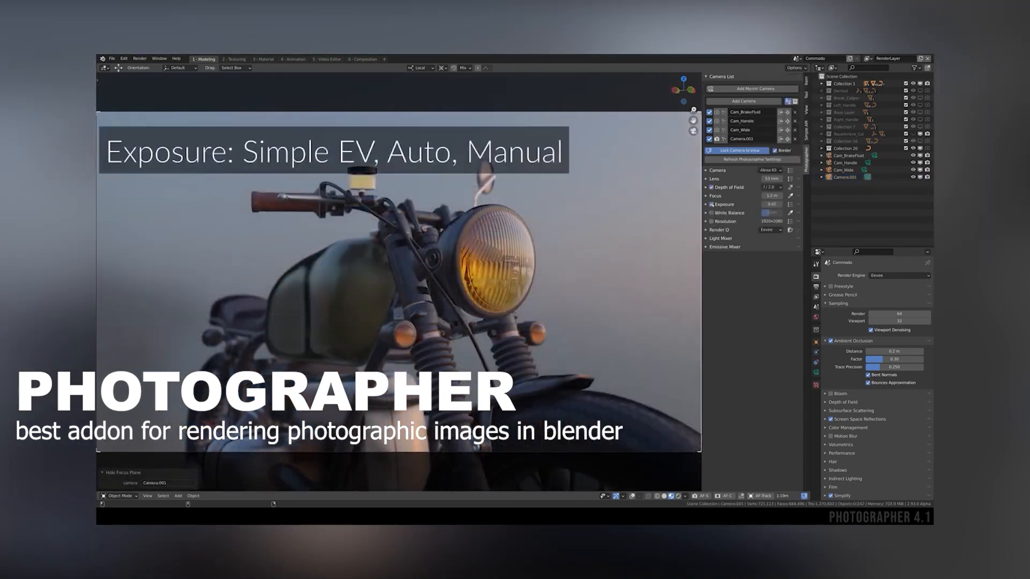
- Switch the camera's exposure to Manual and reach the shutter angle choices
left_click(705, 204)
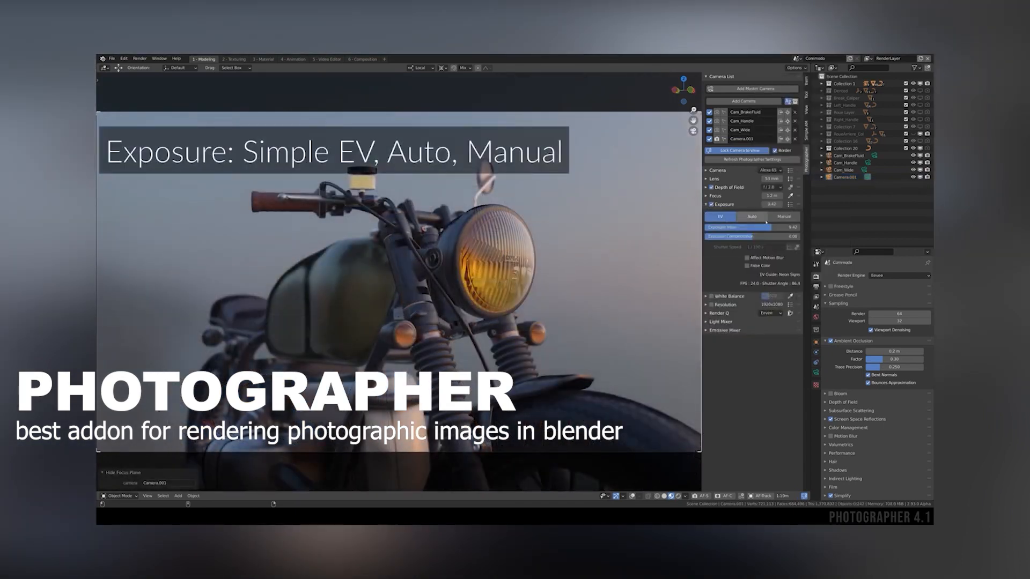
left_click(784, 217)
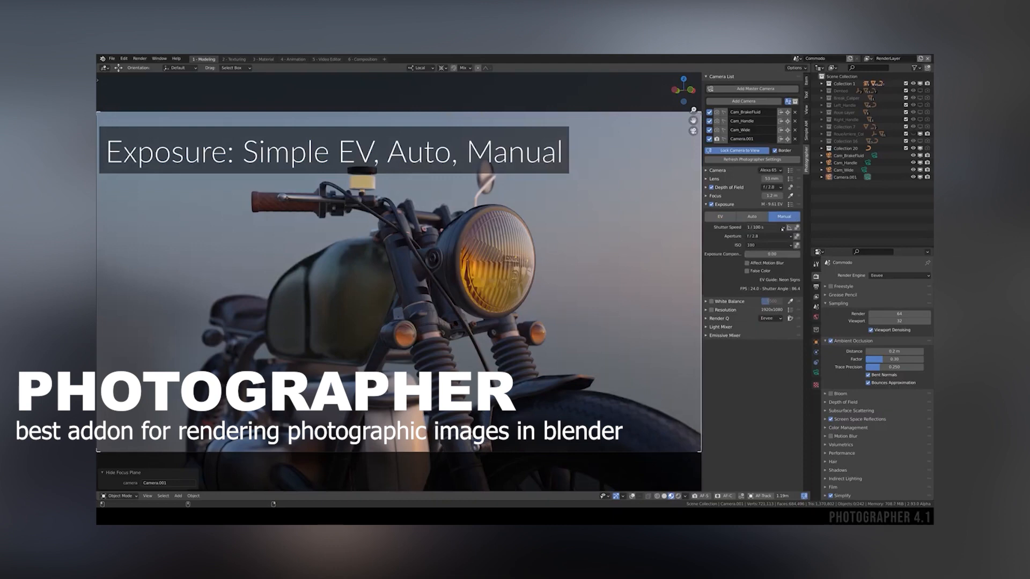
left_click(764, 227)
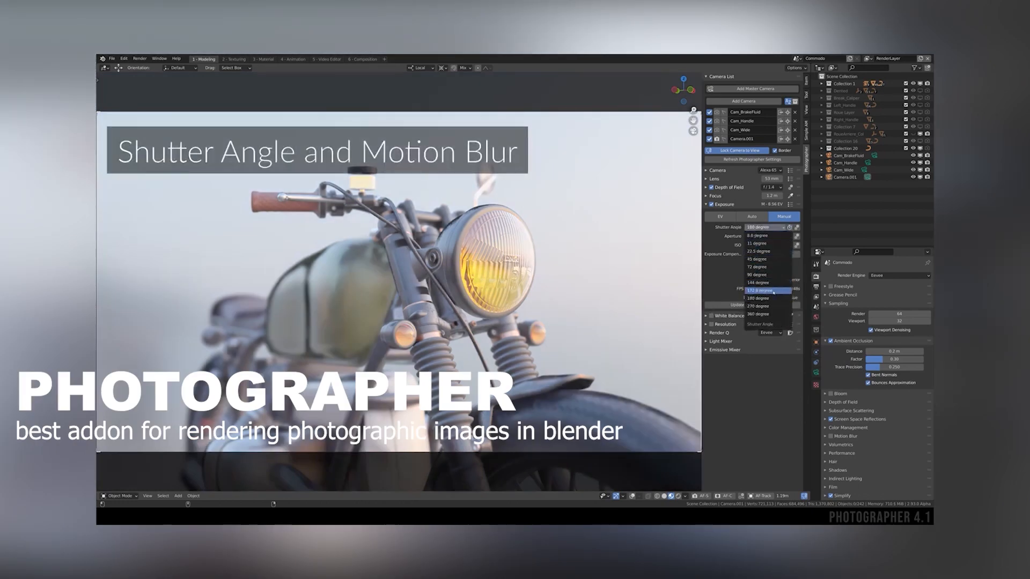
- Choose a shutter angle value to control motion blur
left_click(761, 291)
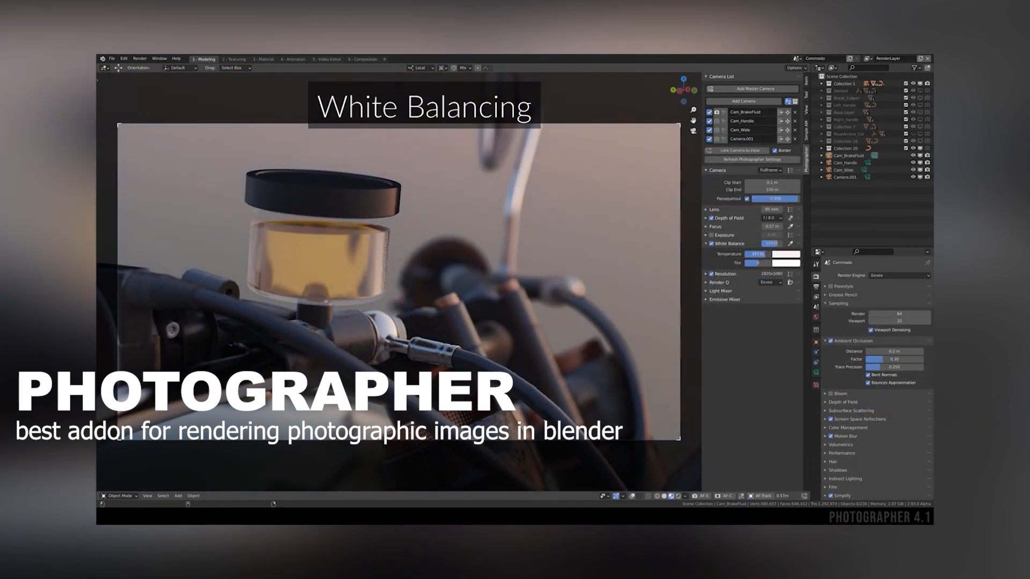
- Set the camera's resolution format, then launch a render of all cameras at once
left_click_drag(752, 263, 768, 263)
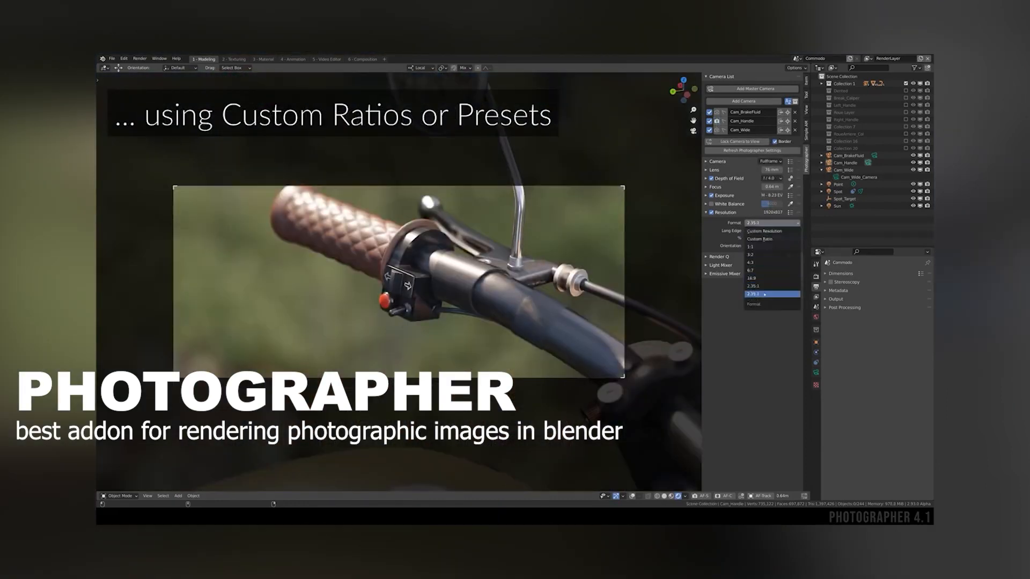
left_click(759, 231)
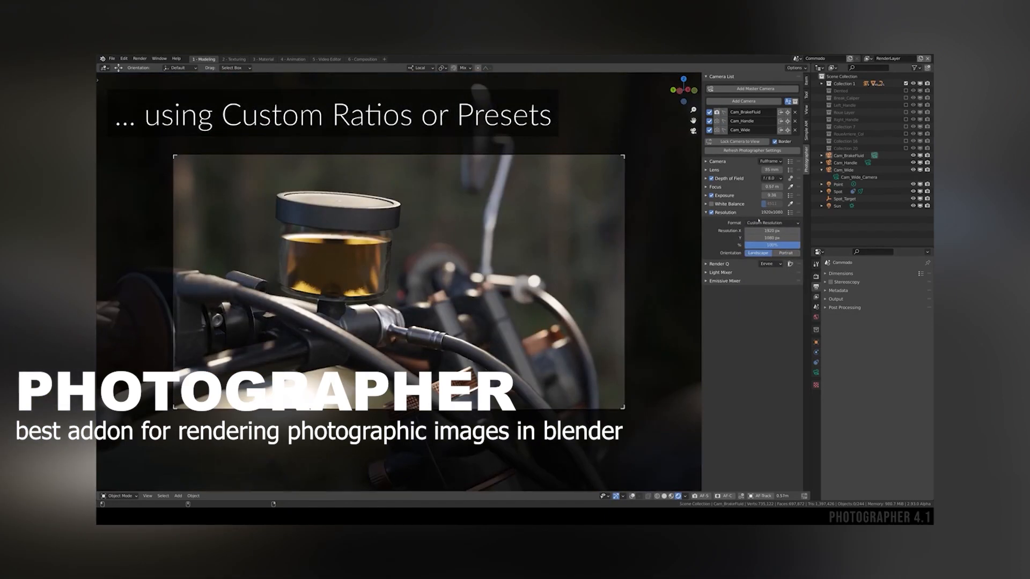
left_click(770, 223)
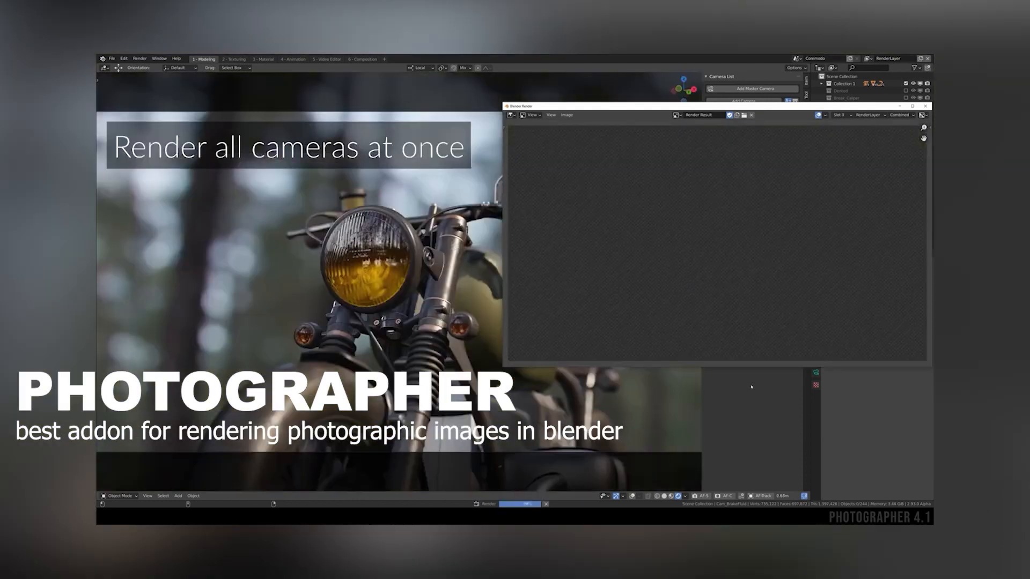
- Switch render slots to view the next camera's saved image, the brake fluid close-up
left_click(839, 115)
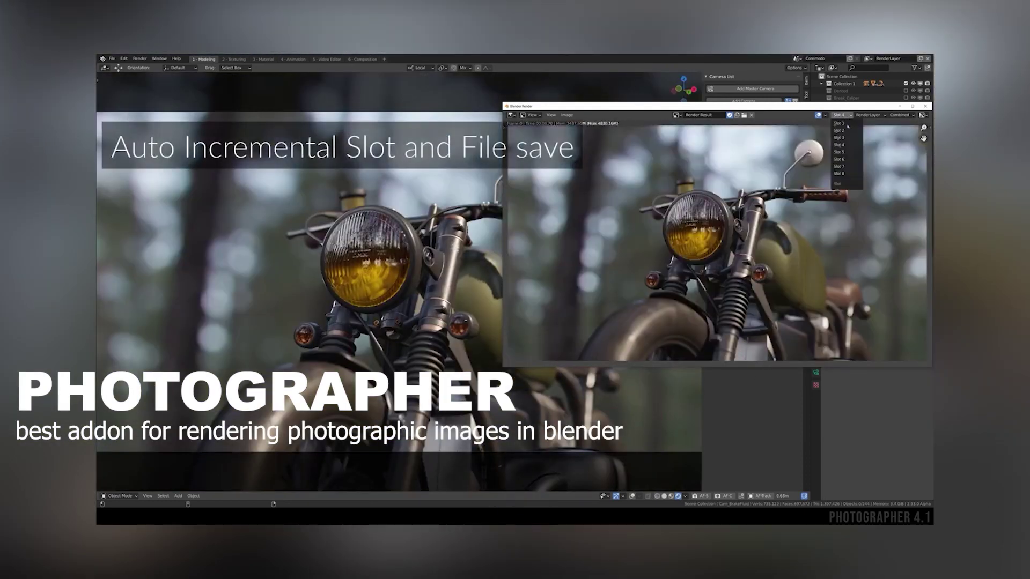
left_click(841, 130)
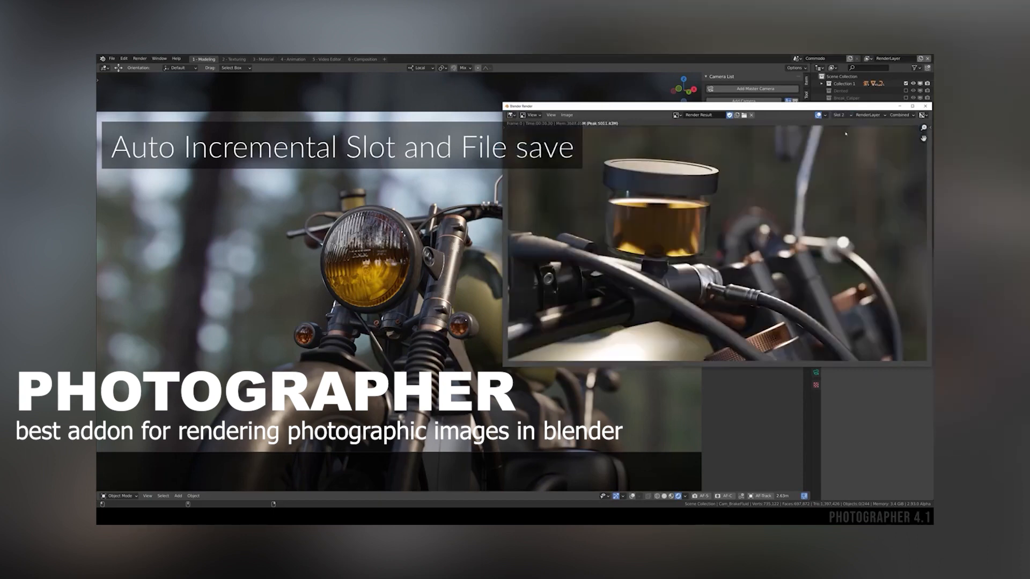